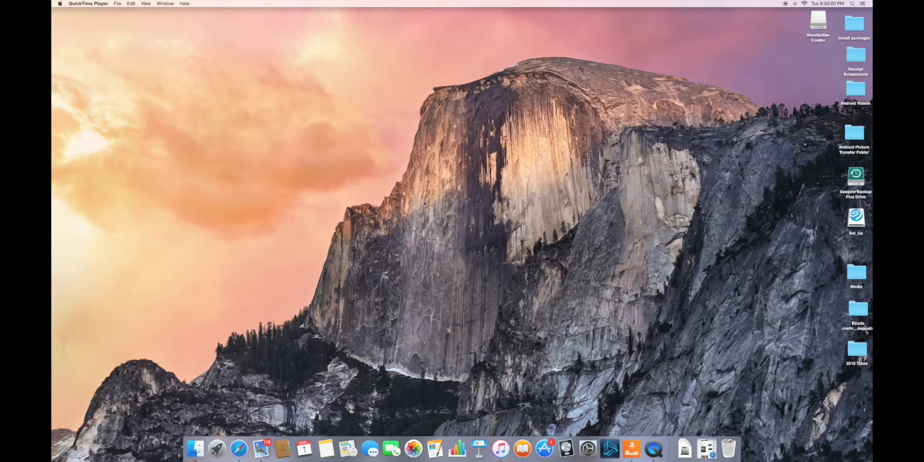
mouse_move(758, 38)
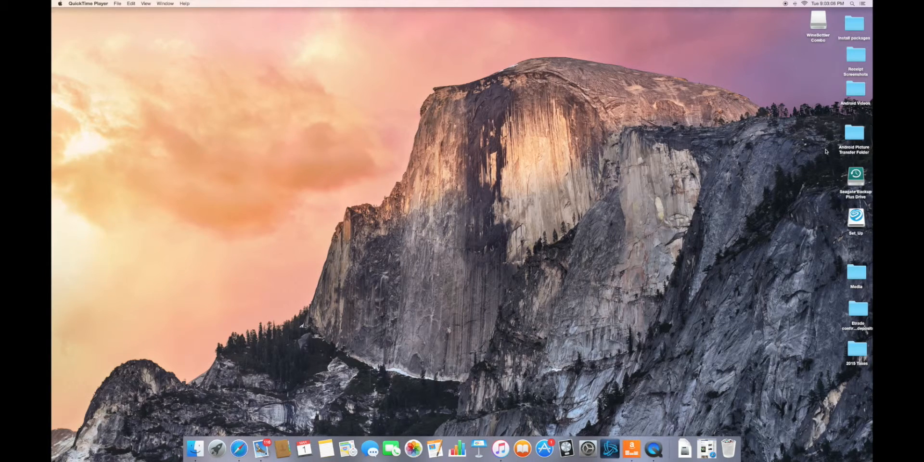
mouse_move(396, 413)
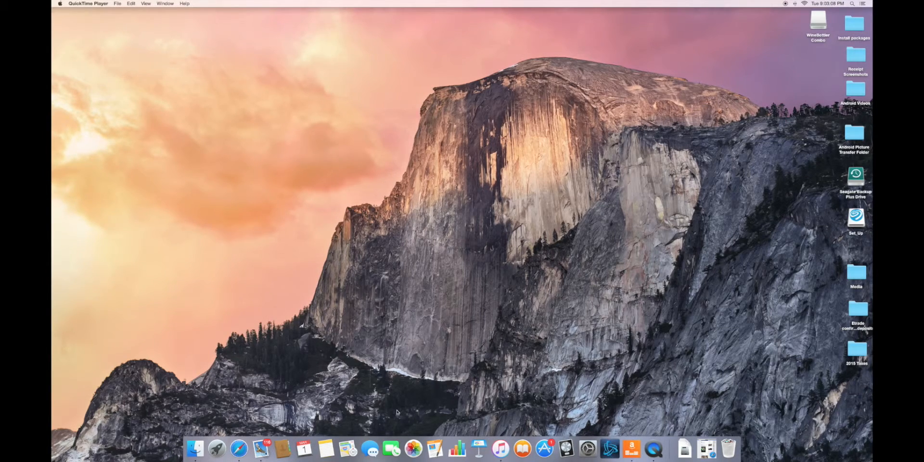
mouse_move(238, 448)
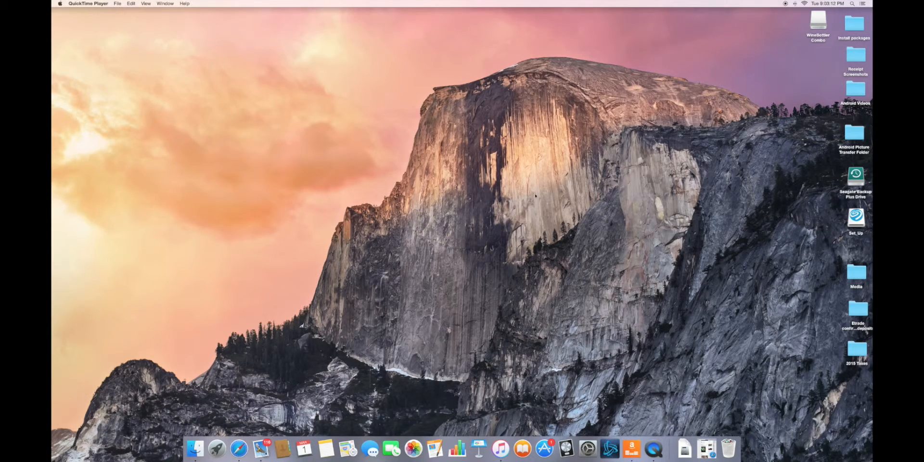
mouse_move(470, 206)
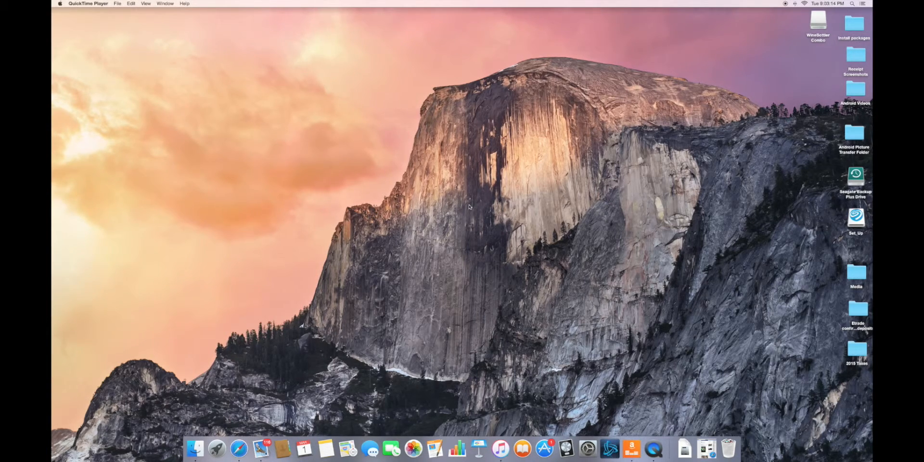
mouse_move(744, 89)
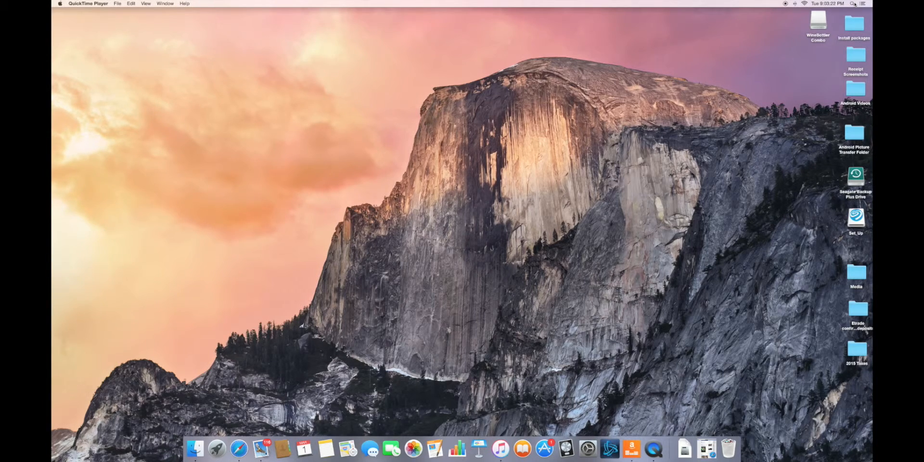
Find 'wine bottler' via Spotlight and open the WineBottler Combo disk, centring its window.
type("quicktime Player")
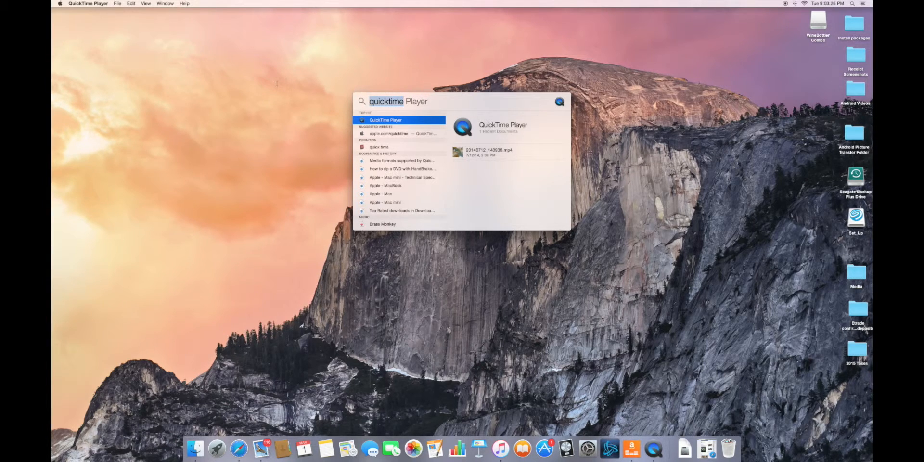
type("w")
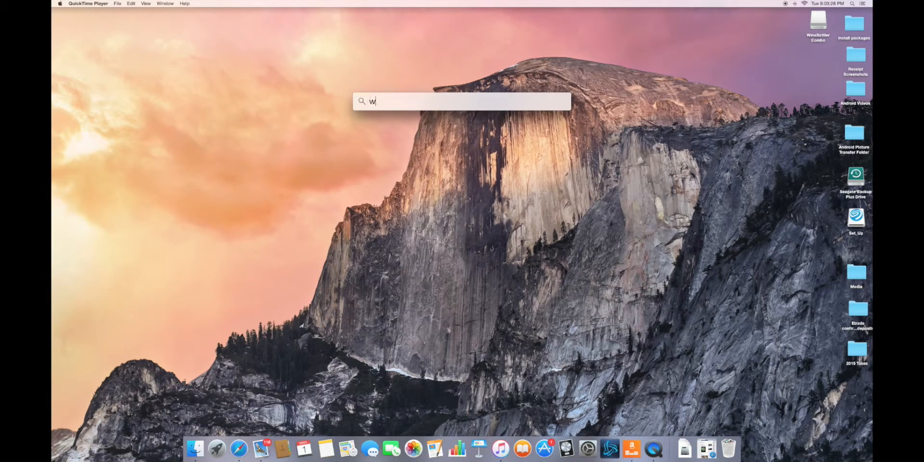
type("ine bottler")
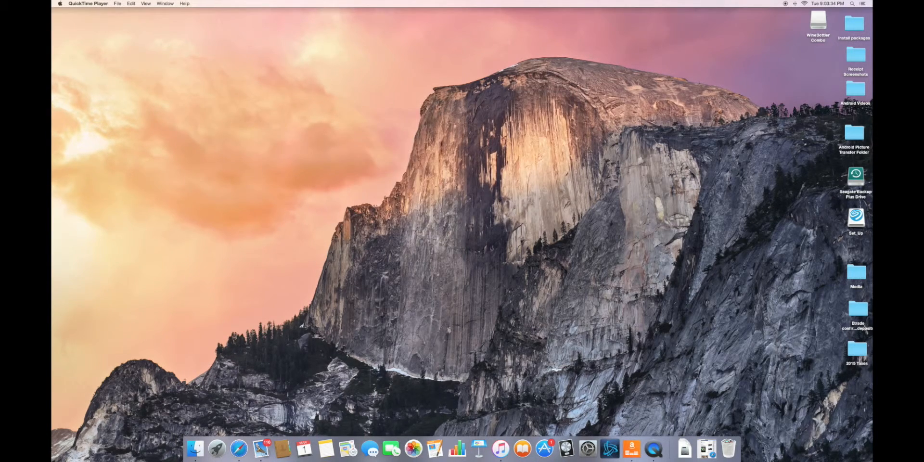
double_click(817, 21)
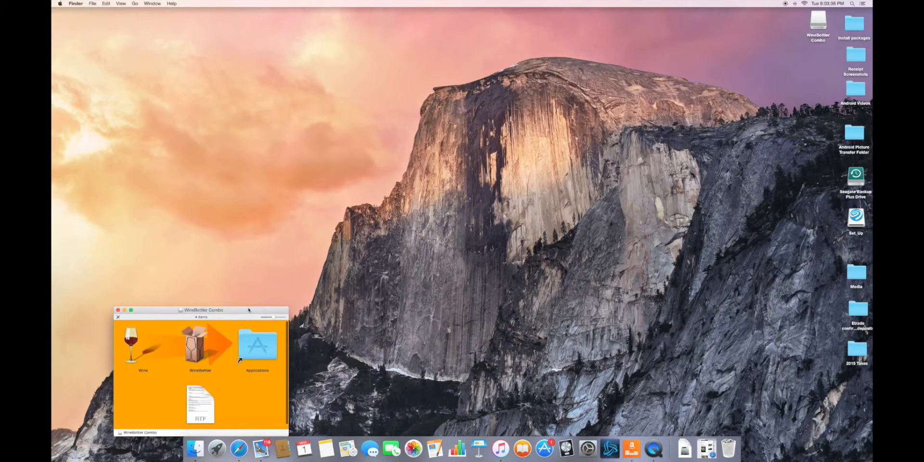
left_click_drag(203, 309, 539, 179)
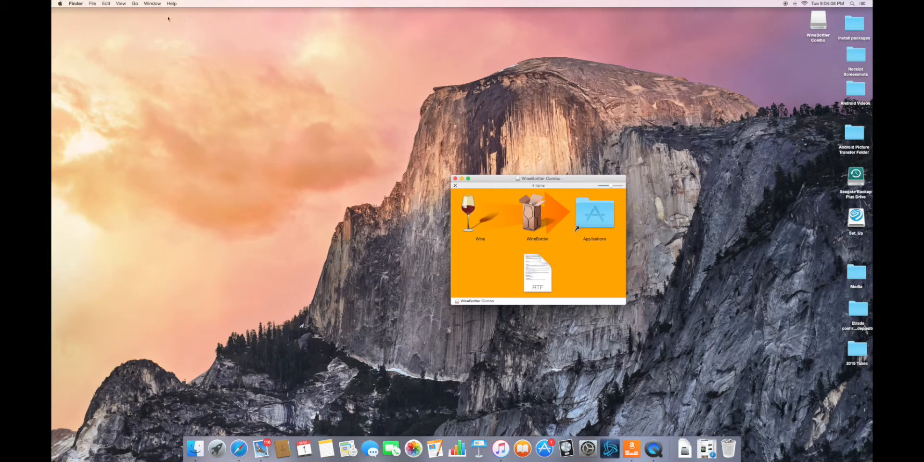
Start a new Finder window at the user's home folder.
left_click(92, 4)
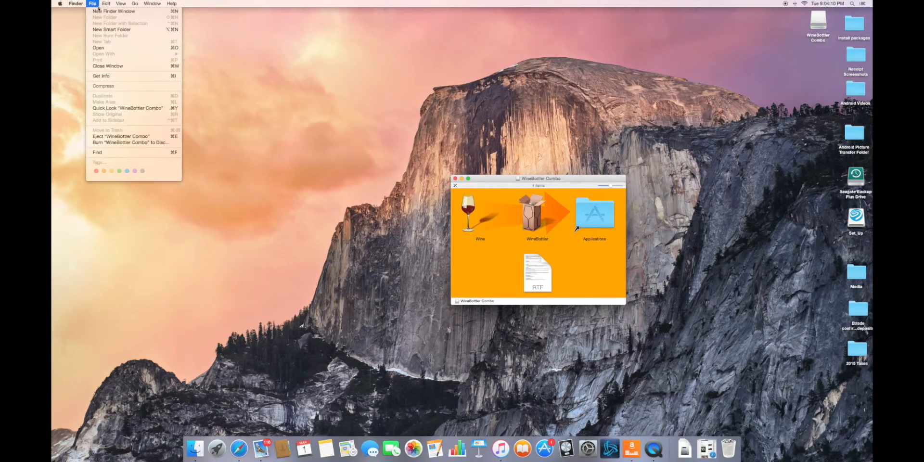
left_click(113, 11)
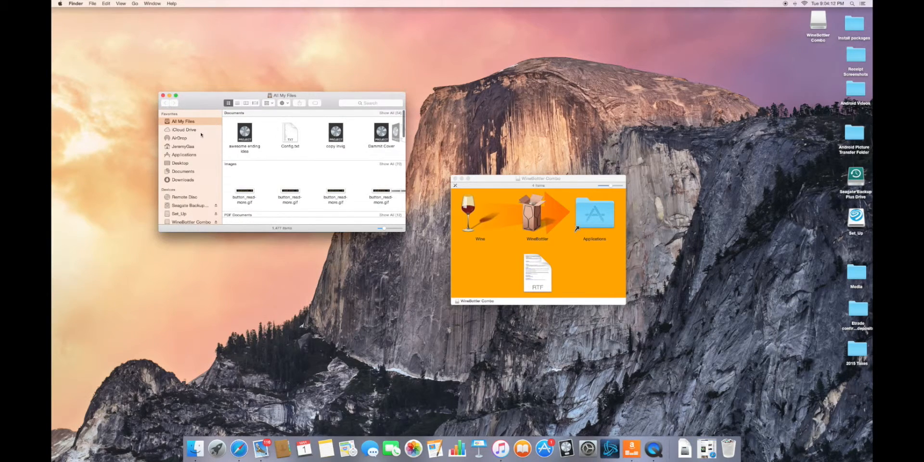
left_click(183, 146)
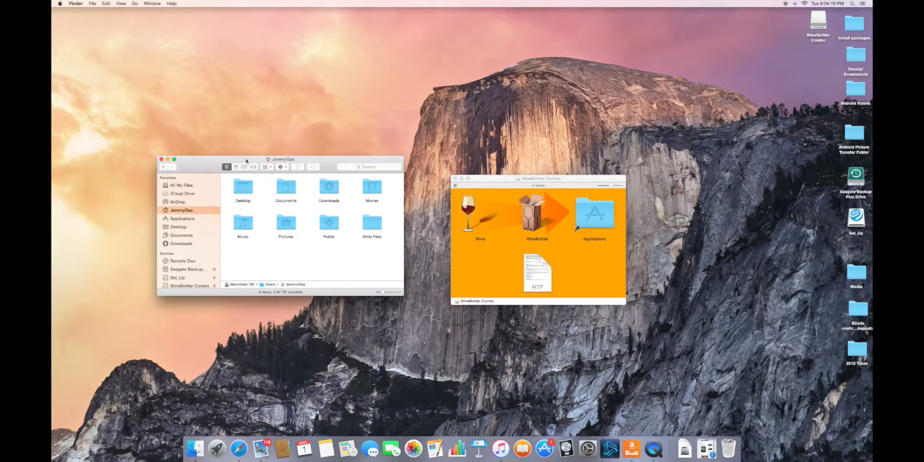
mouse_move(372, 225)
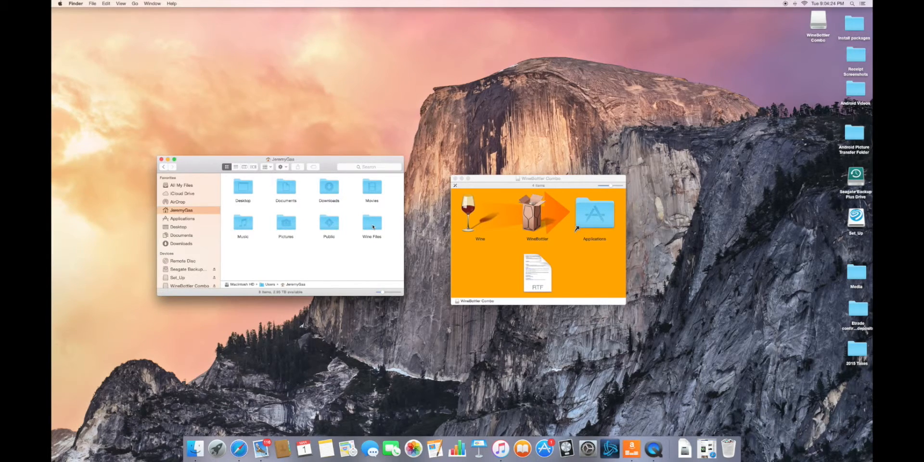
Browse into Wine Files > drive_c > Program Files.
double_click(372, 222)
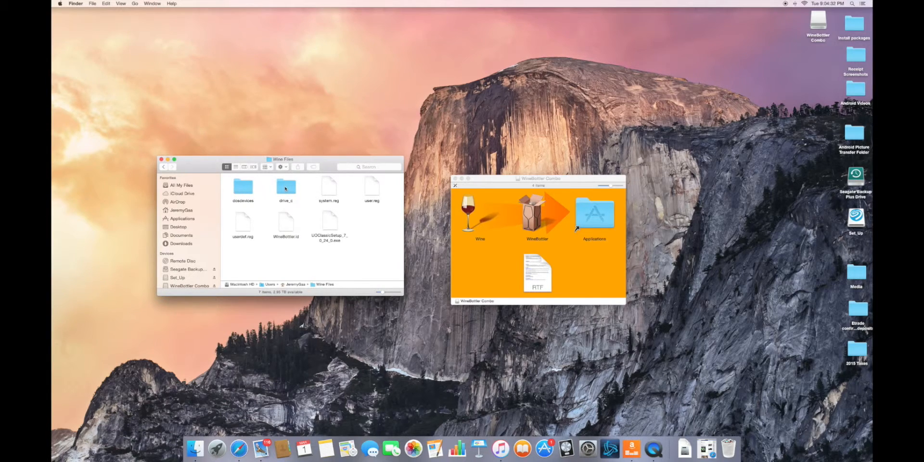
double_click(286, 186)
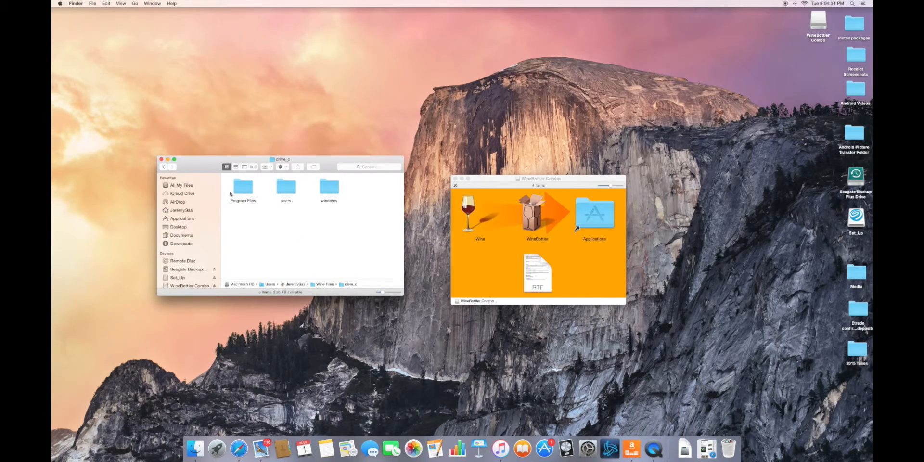
double_click(242, 188)
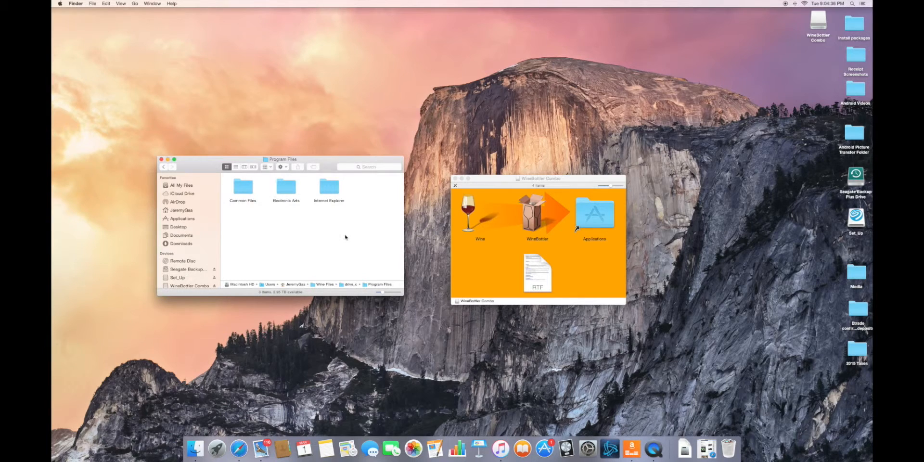
mouse_move(286, 189)
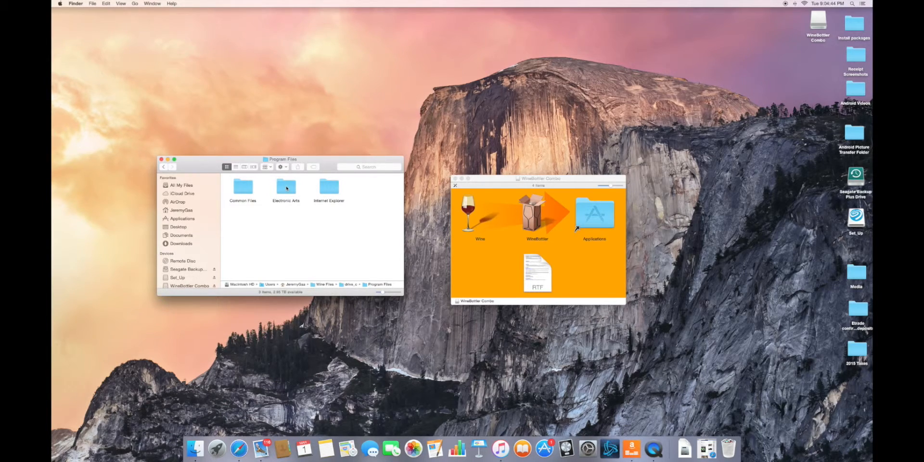
mouse_move(285, 191)
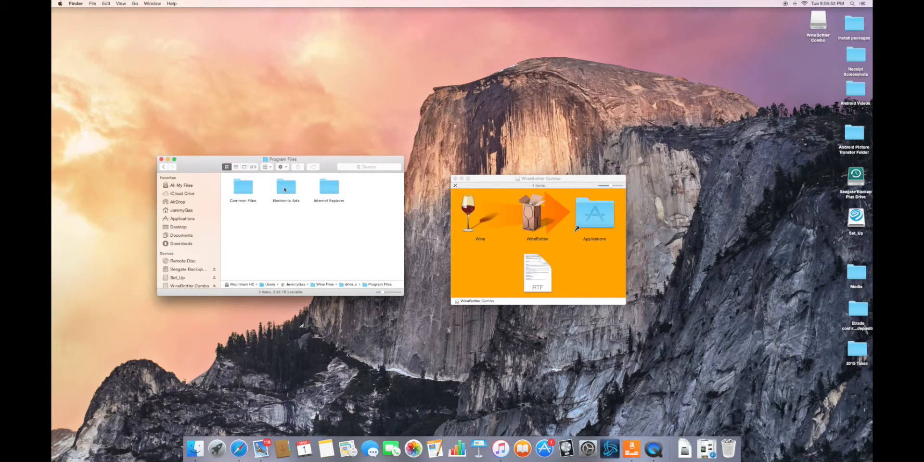
Enter the Internet Explorer folder and select iexplore.exe.
left_click(329, 189)
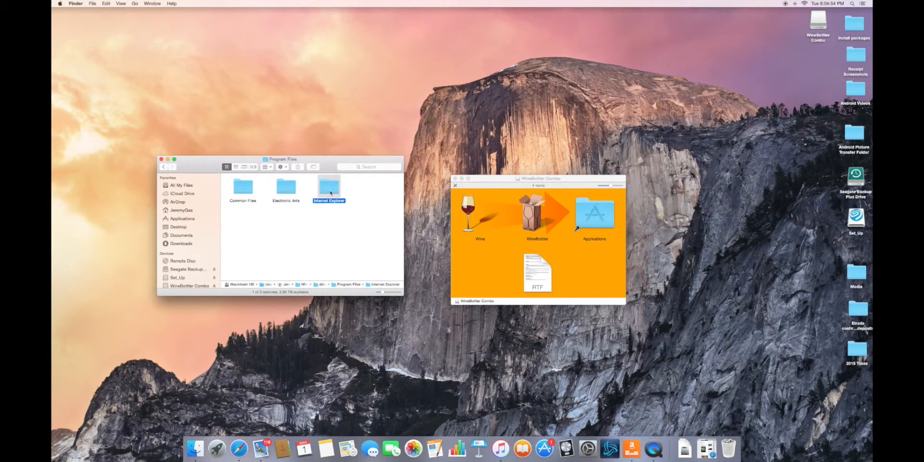
double_click(329, 189)
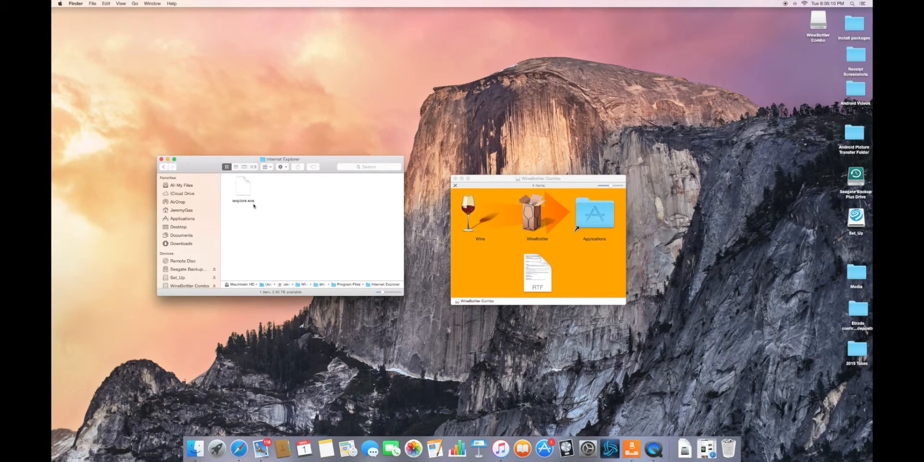
left_click(243, 189)
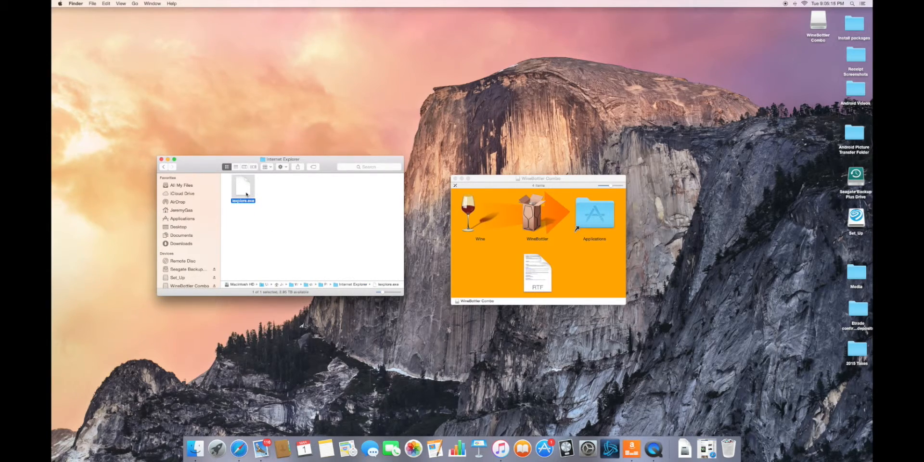
Launch iexplore.exe and choose to run it directly in Wine.
double_click(480, 212)
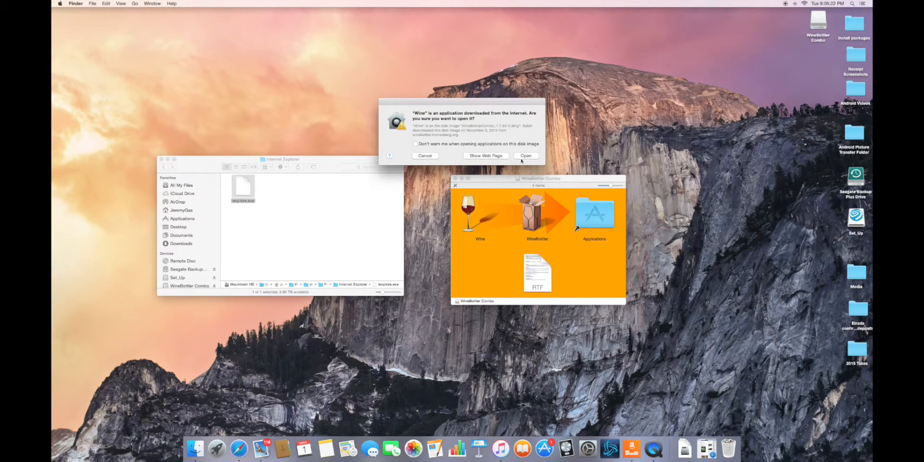
mouse_move(294, 179)
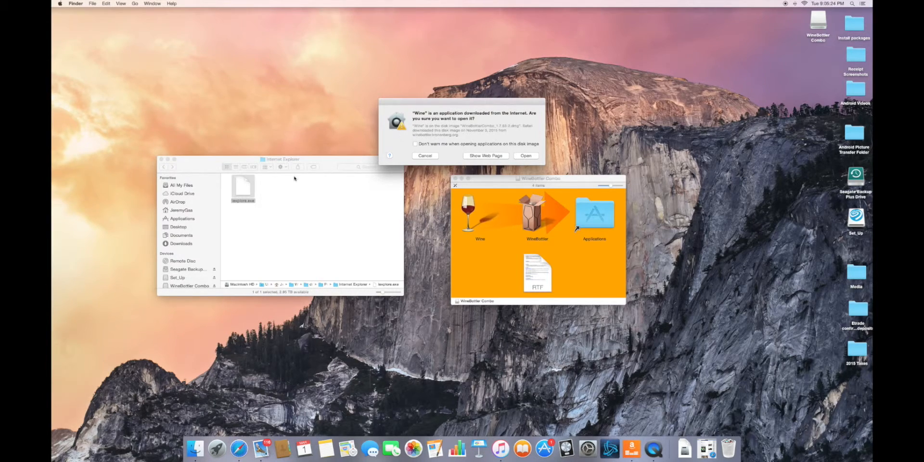
mouse_move(408, 220)
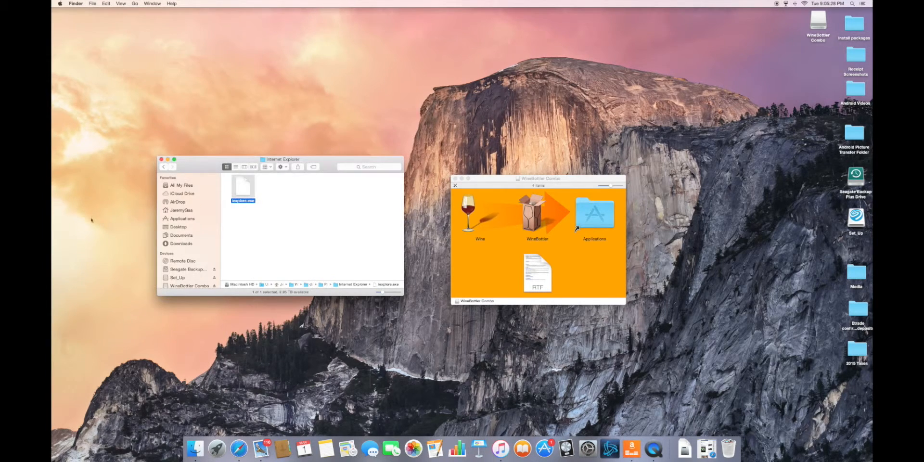
double_click(243, 185)
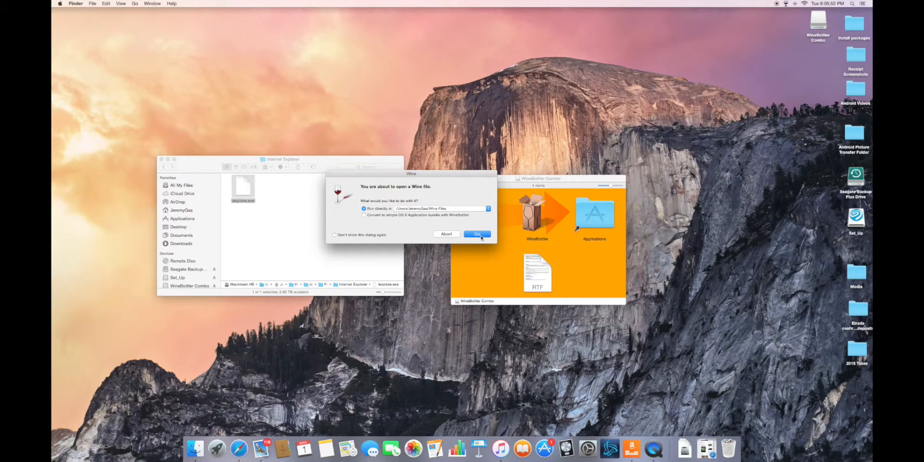
left_click(477, 234)
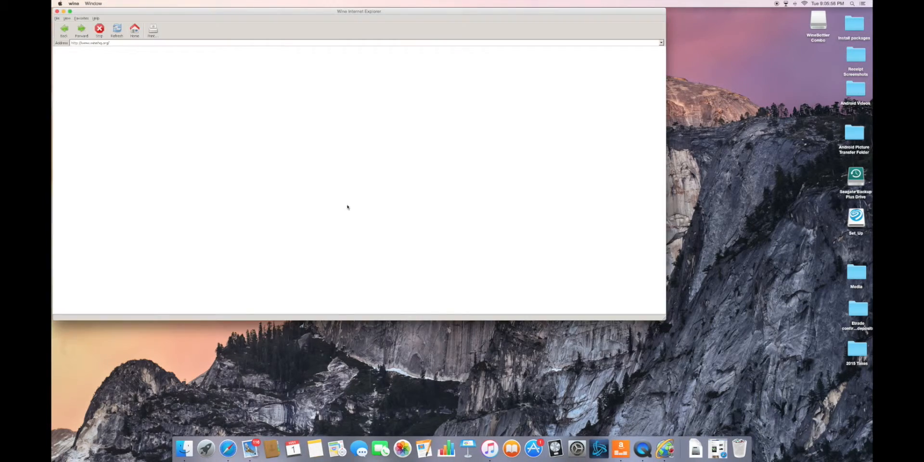
Centre the browser window and refresh so the WineHQ homepage loads.
left_click_drag(358, 10, 420, 47)
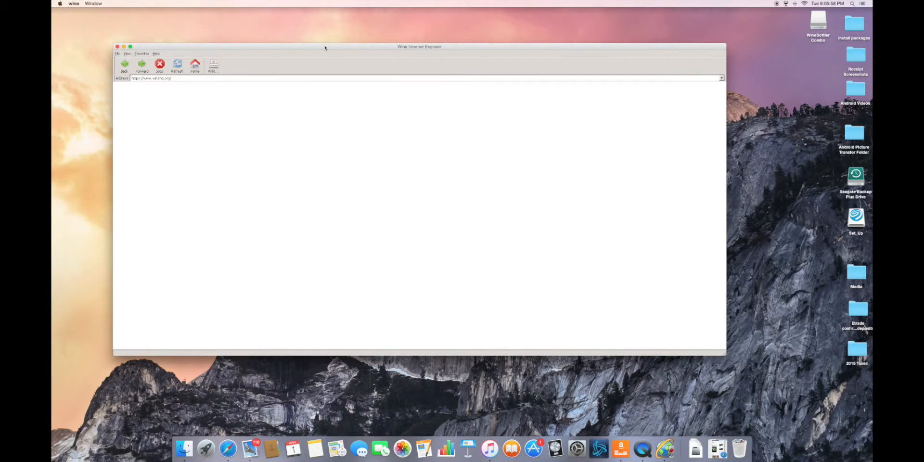
left_click(177, 64)
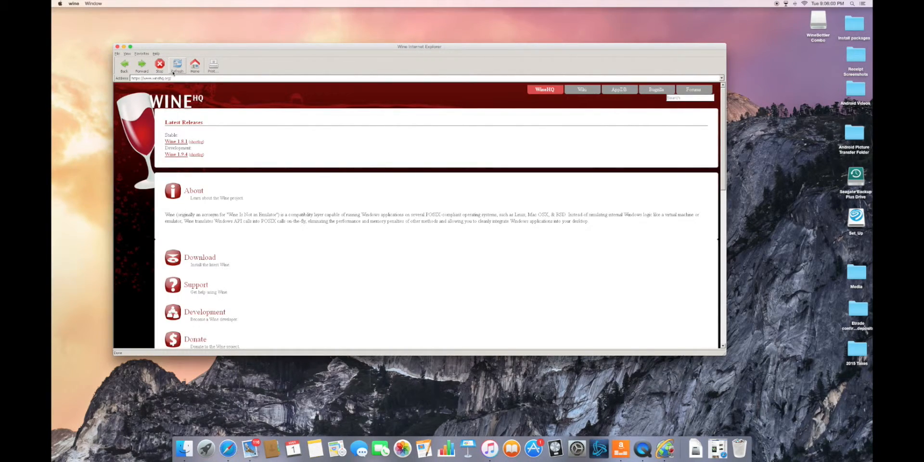
left_click(177, 64)
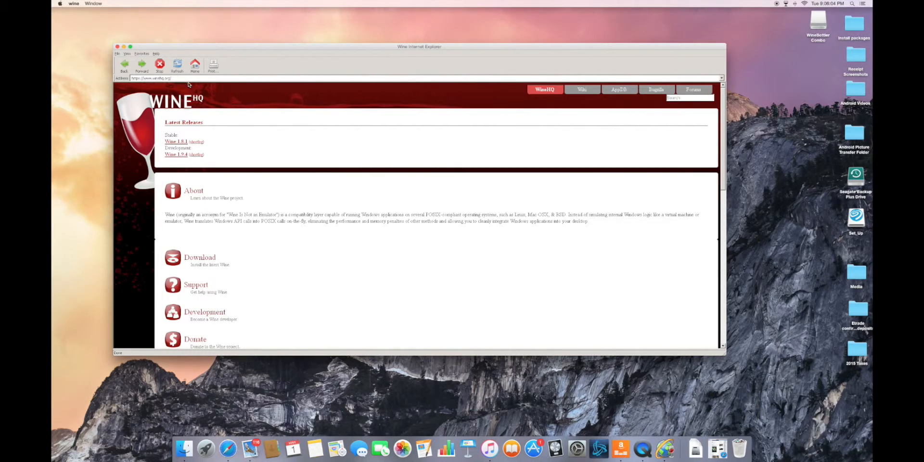
mouse_move(202, 161)
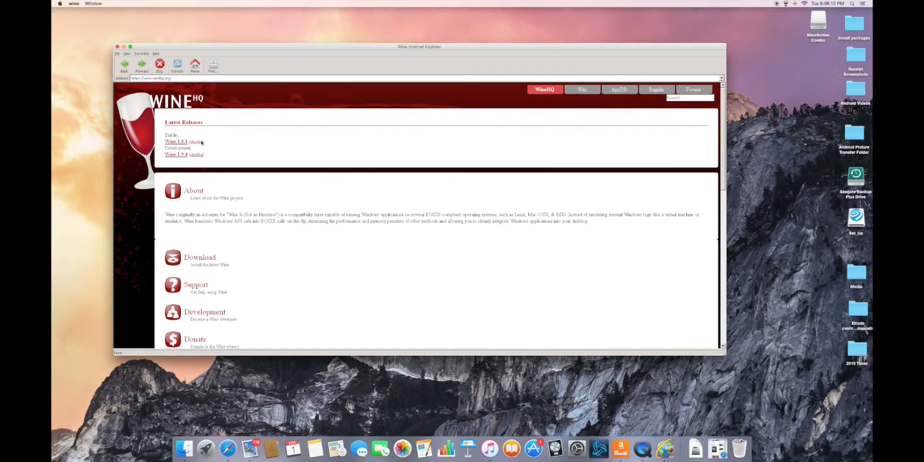
mouse_move(172, 157)
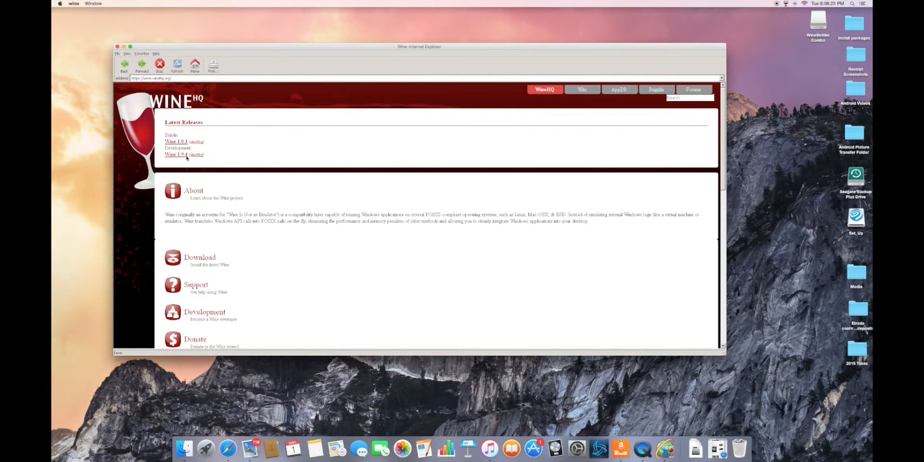
Read through the News and Updates section, then quit Wine Internet Explorer.
scroll("down", 3)
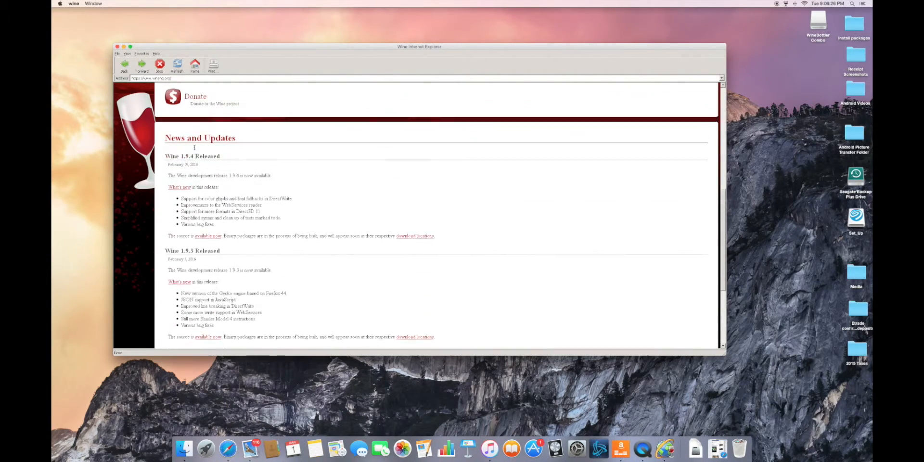
scroll("down", 3)
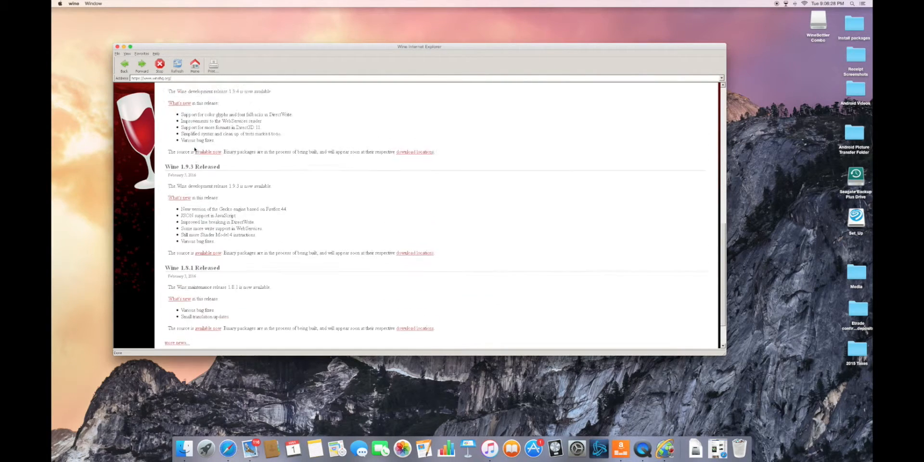
left_click(196, 65)
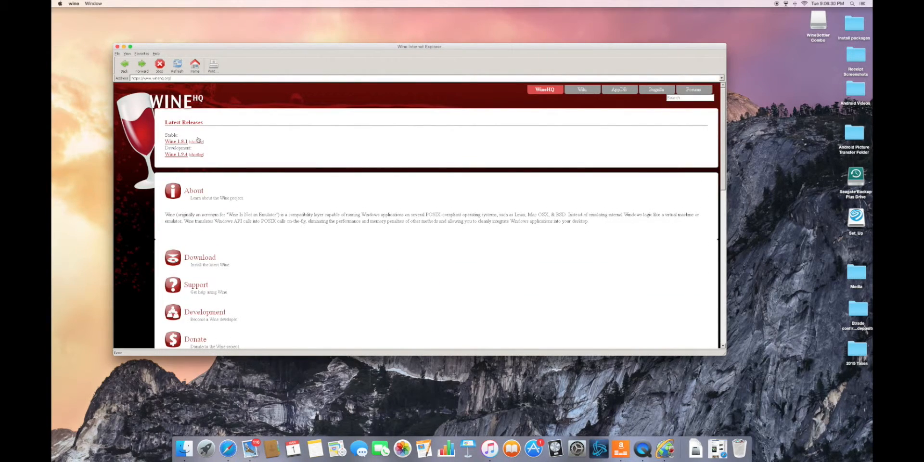
mouse_move(221, 115)
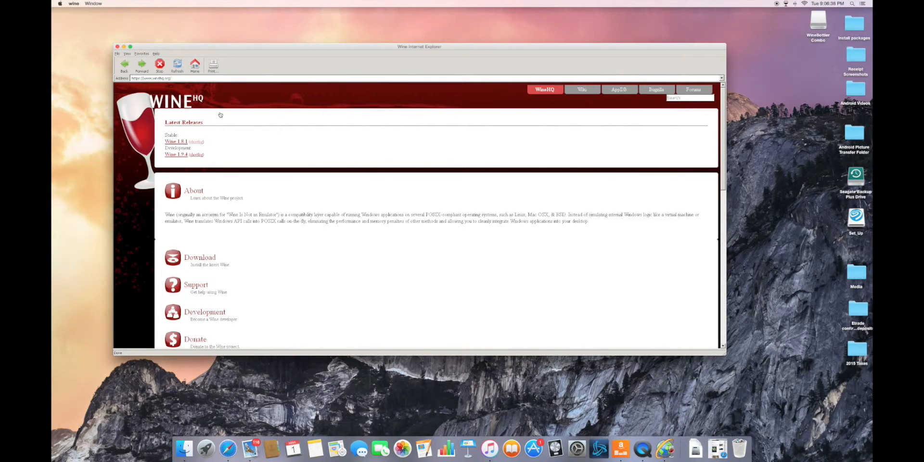
mouse_move(222, 111)
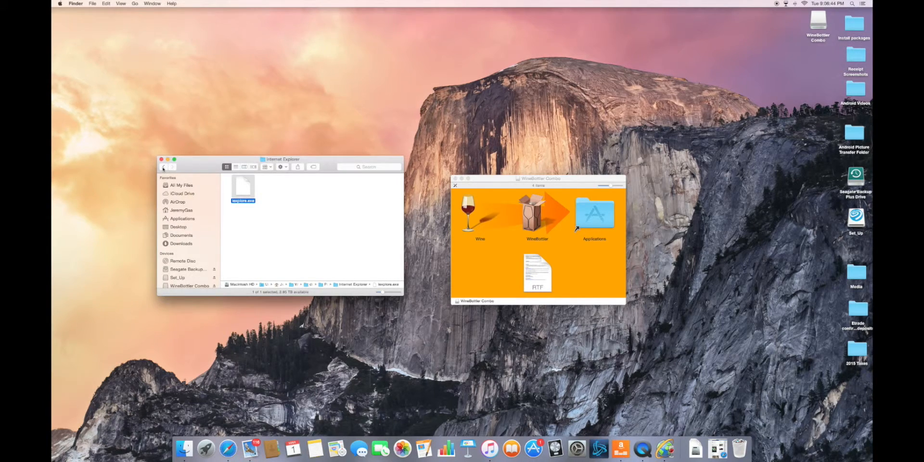
Go back to Program Files and browse into Electronic Arts > Ultima Online Classic.
left_click(163, 167)
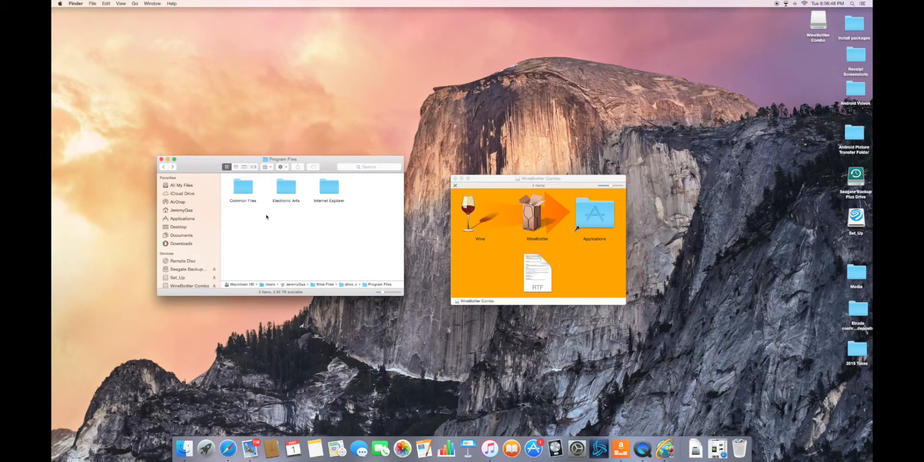
left_click(286, 188)
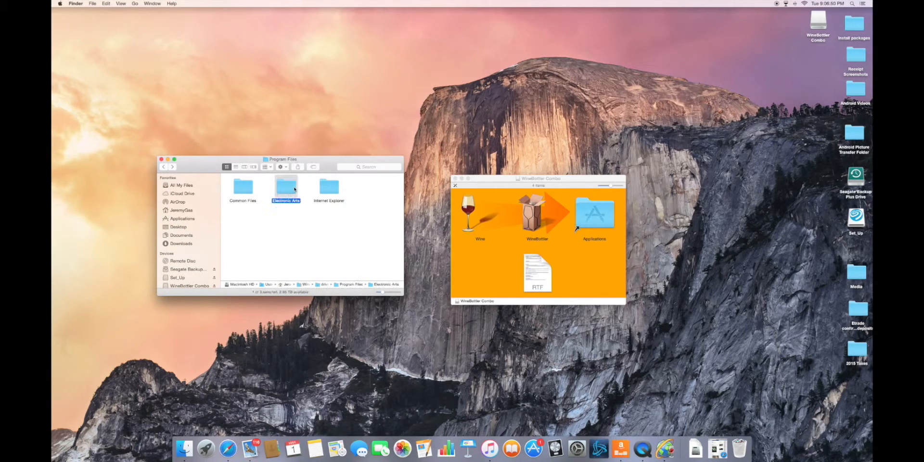
double_click(285, 188)
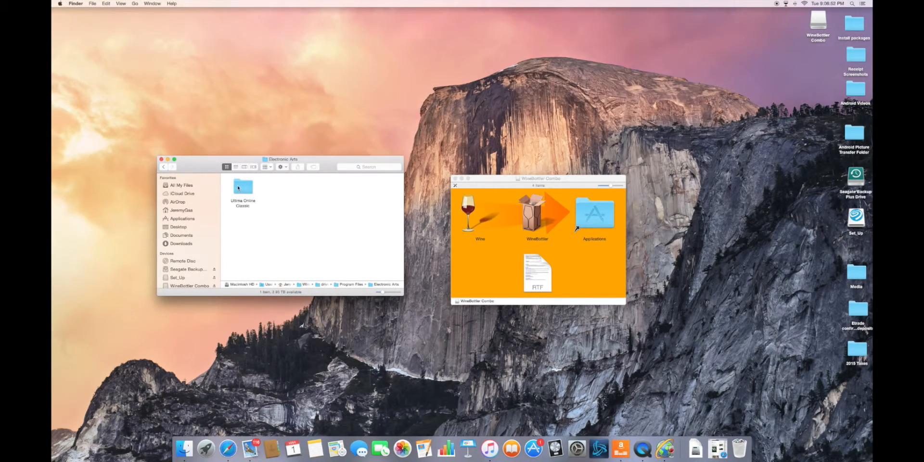
double_click(243, 188)
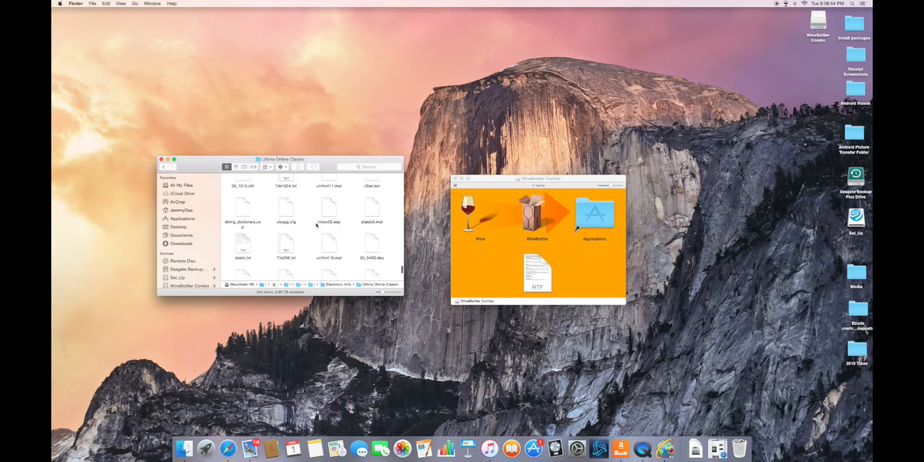
mouse_move(324, 230)
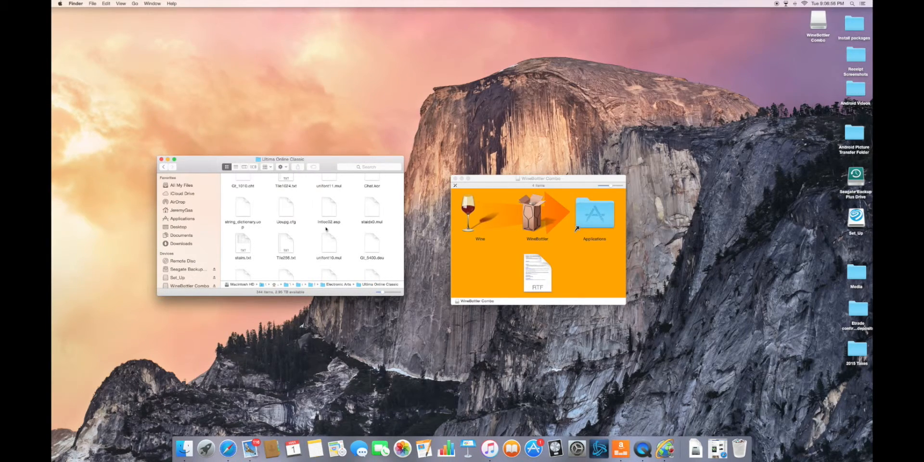
mouse_move(381, 237)
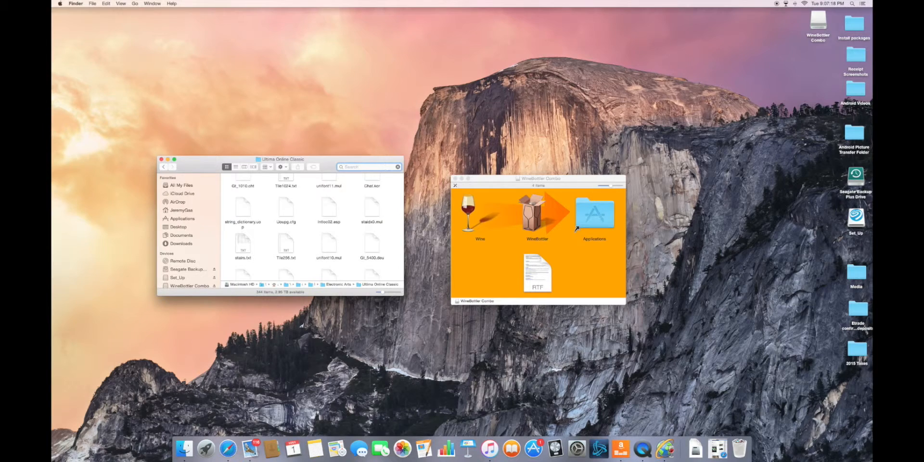
Search 'uo' to find UOPatch.exe and launch it directly in Wine.
type("uo patch")
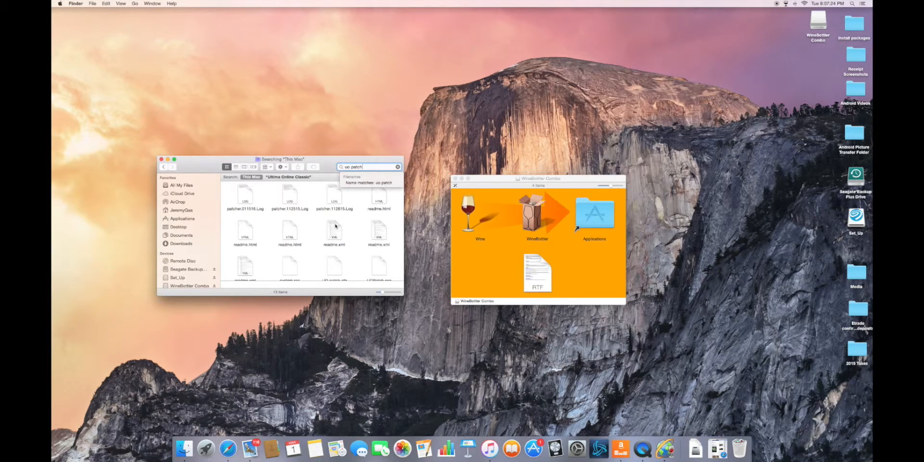
scroll("down", 3)
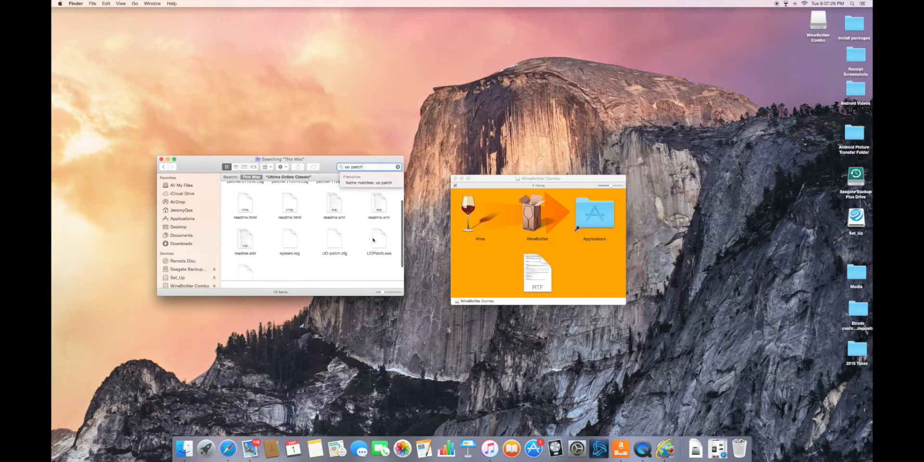
double_click(380, 239)
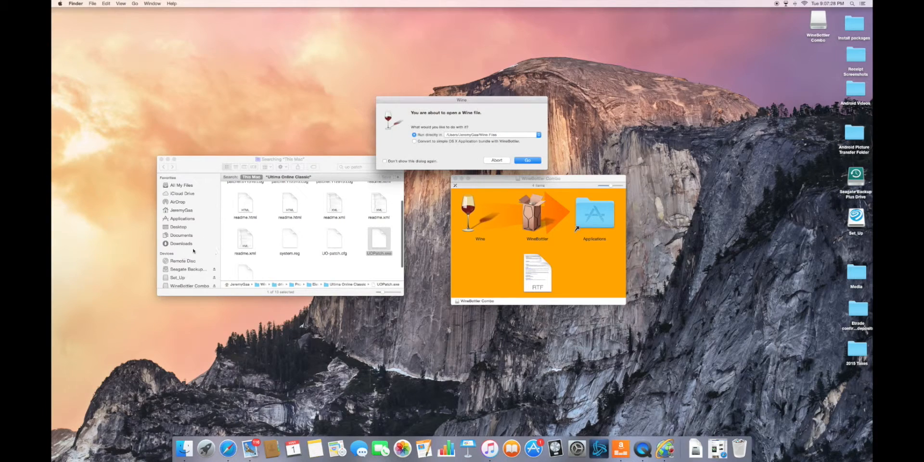
left_click(527, 161)
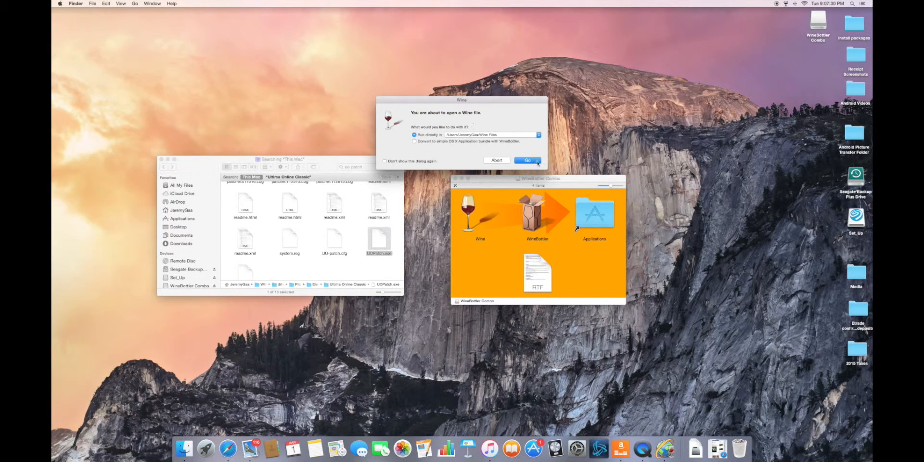
left_click(527, 160)
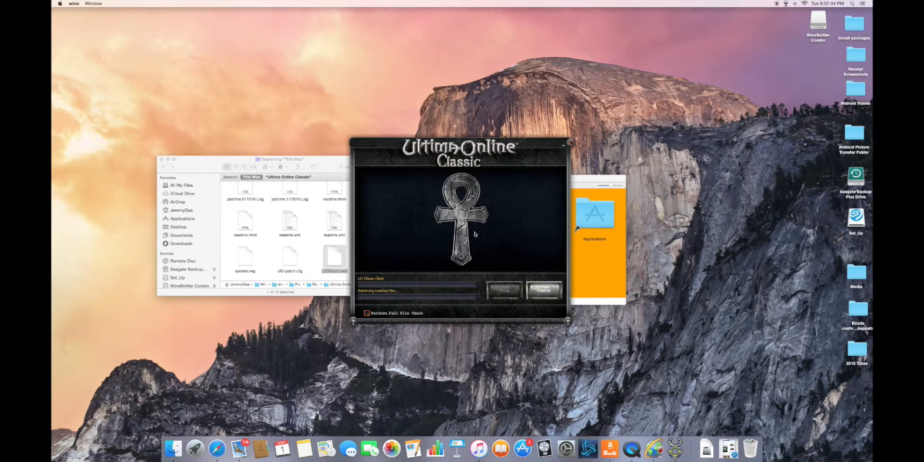
mouse_move(401, 293)
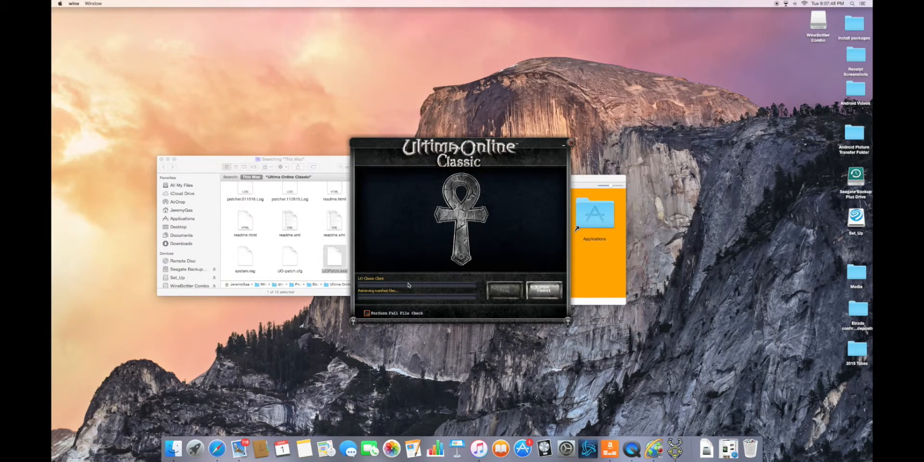
mouse_move(389, 297)
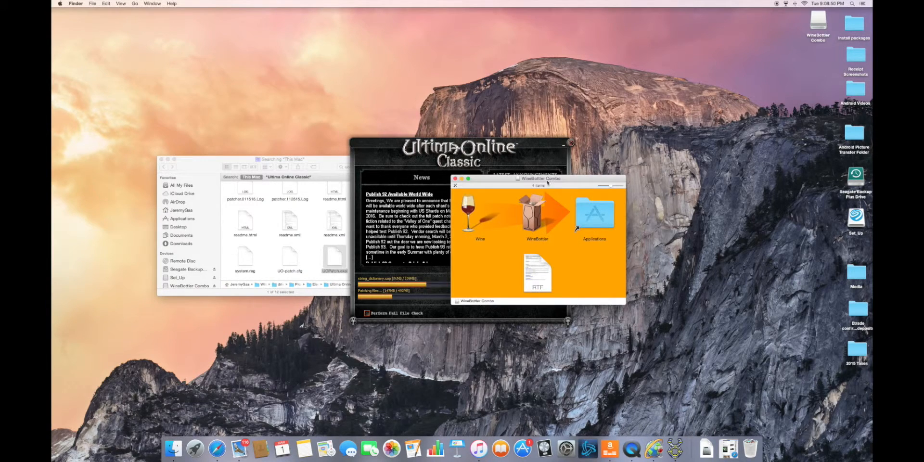
Move the WineBottler Combo window aside while the patcher updates.
left_click_drag(539, 179, 684, 182)
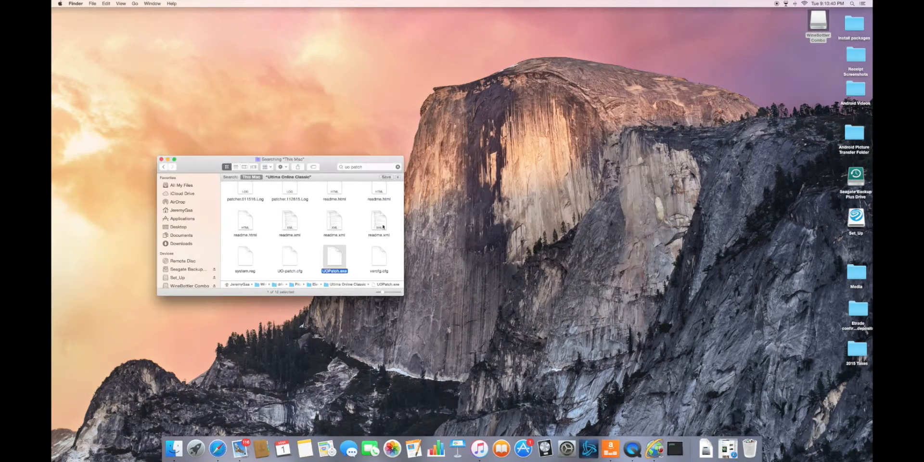
Relaunch the game from UOPatch.exe, centre the login window and submit the account login.
double_click(334, 259)
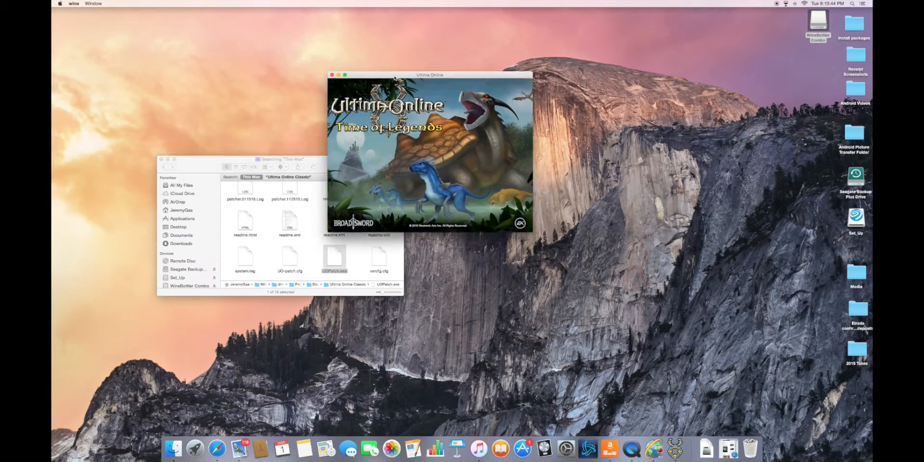
left_click_drag(430, 74, 427, 104)
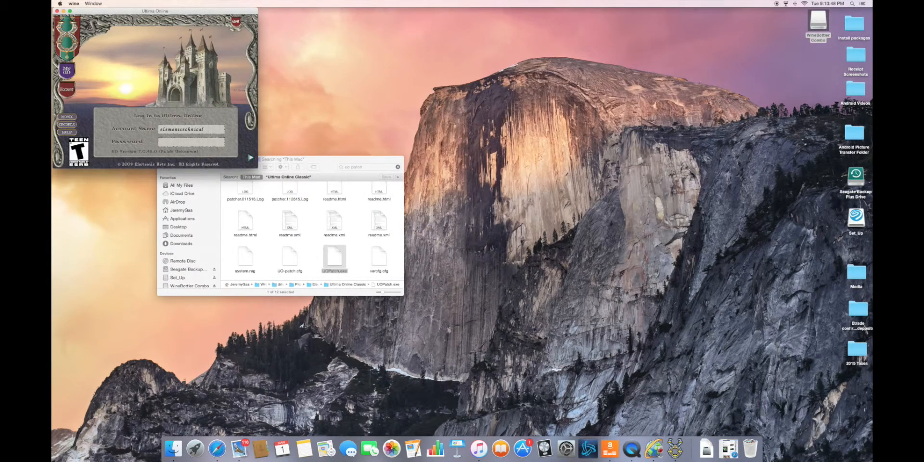
left_click_drag(154, 10, 394, 112)
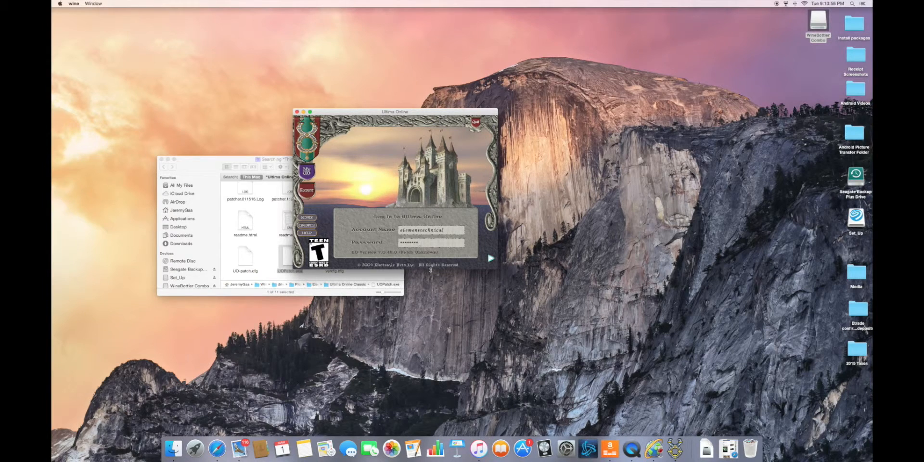
left_click(491, 257)
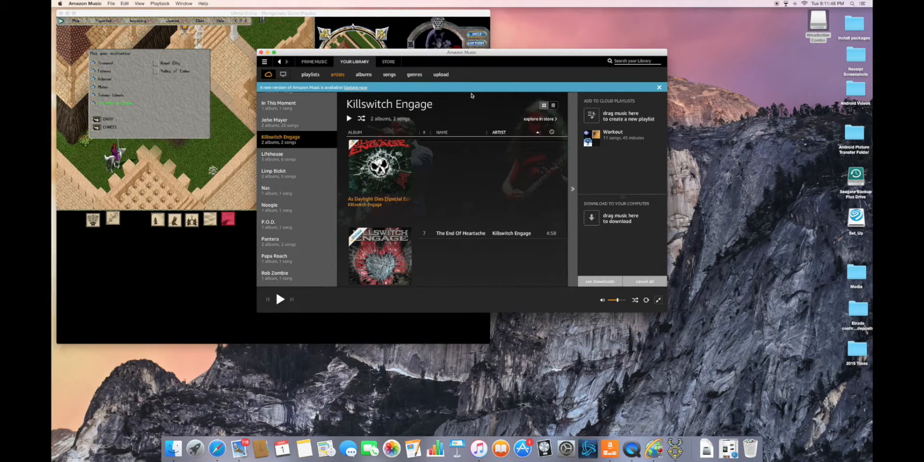
Move Amazon Music beside the game, play 'This Fire', then return focus to the game.
left_click_drag(461, 52, 636, 11)
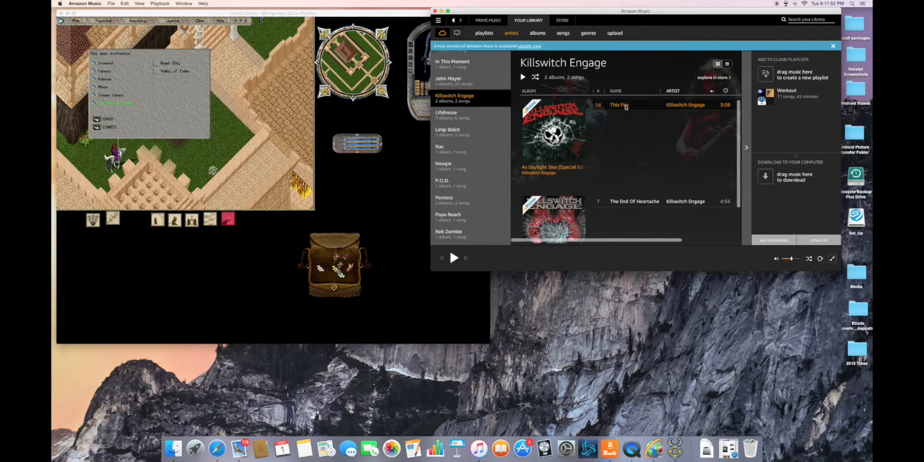
double_click(619, 104)
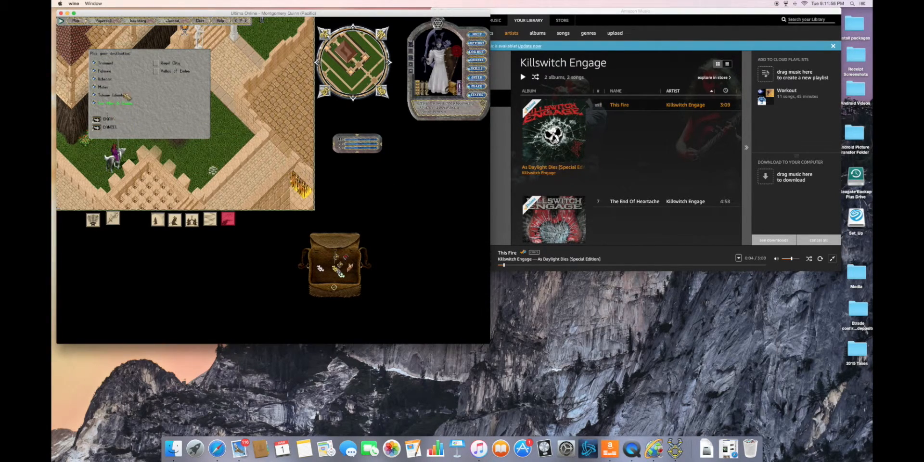
left_click(157, 71)
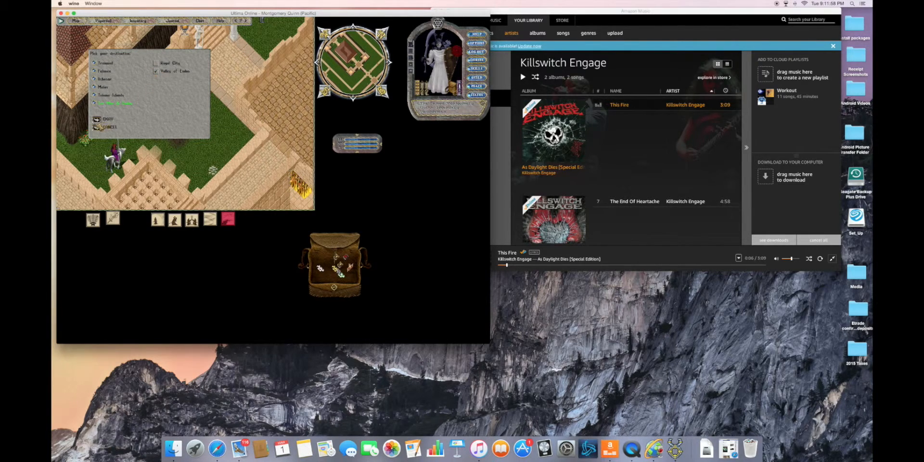
left_click(106, 119)
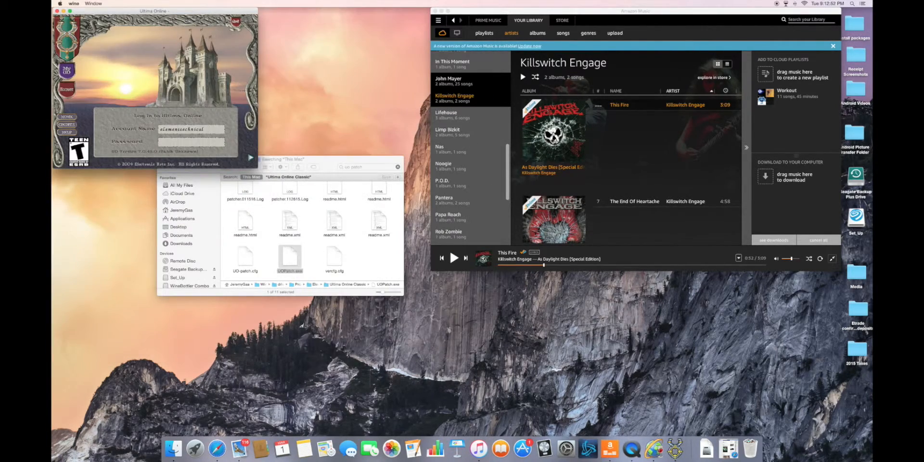
Close the Amazon Music window, leaving only the Finder search results with UOPatch.exe.
left_click(73, 4)
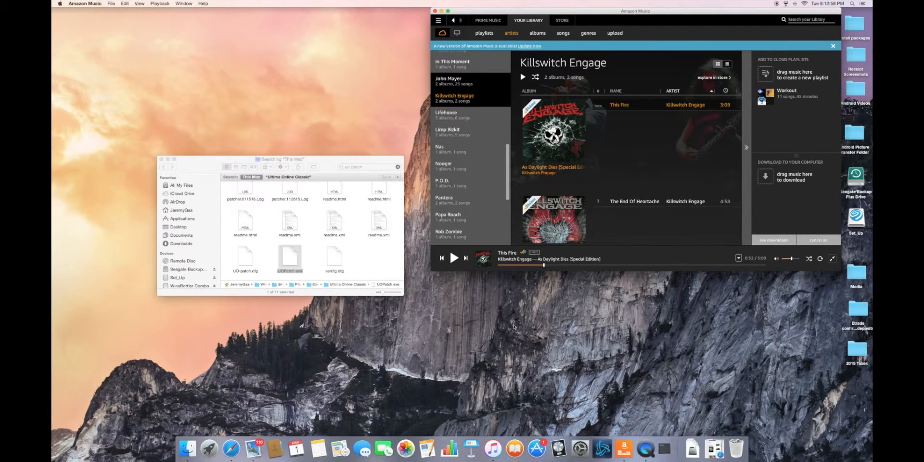
left_click(441, 11)
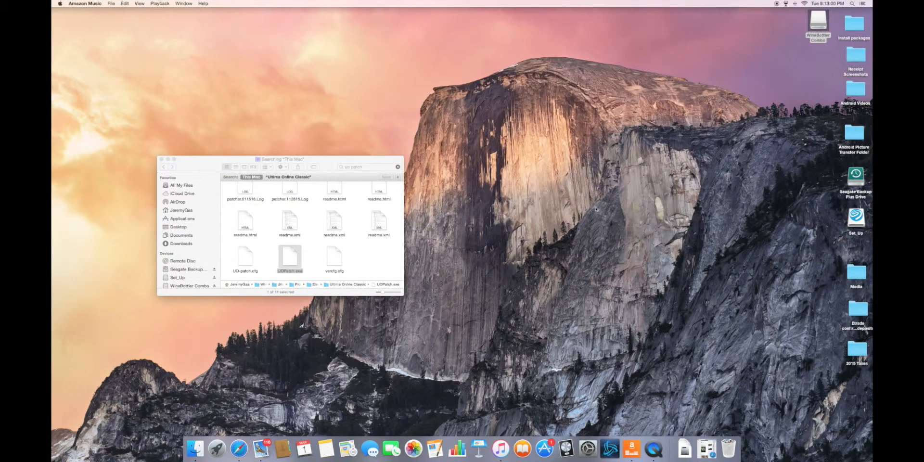